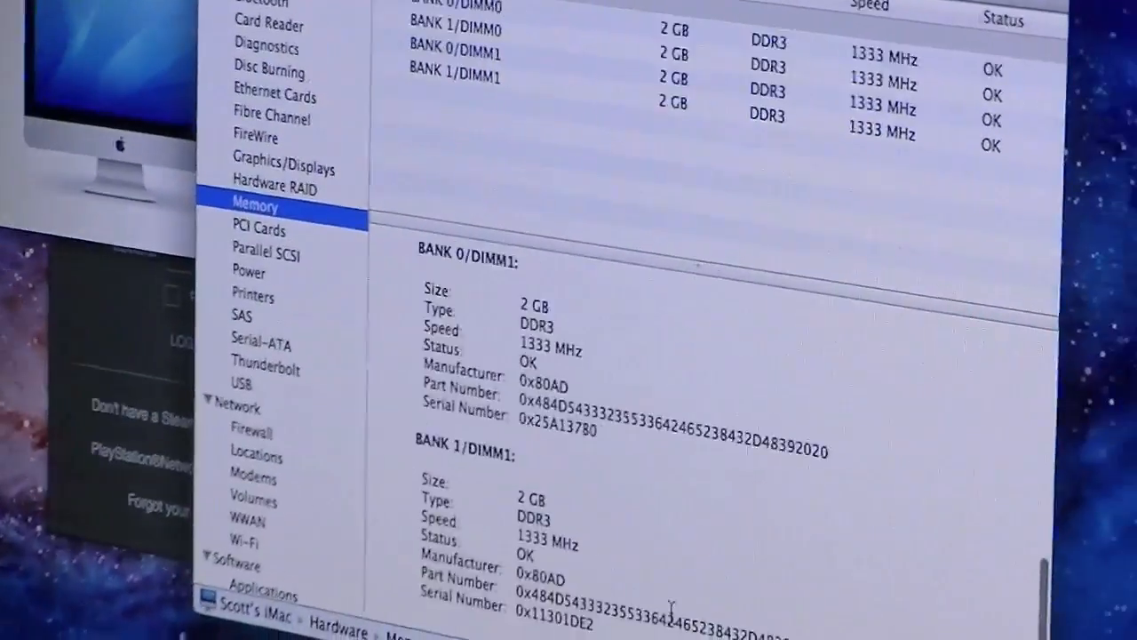
pyautogui.scroll(3)
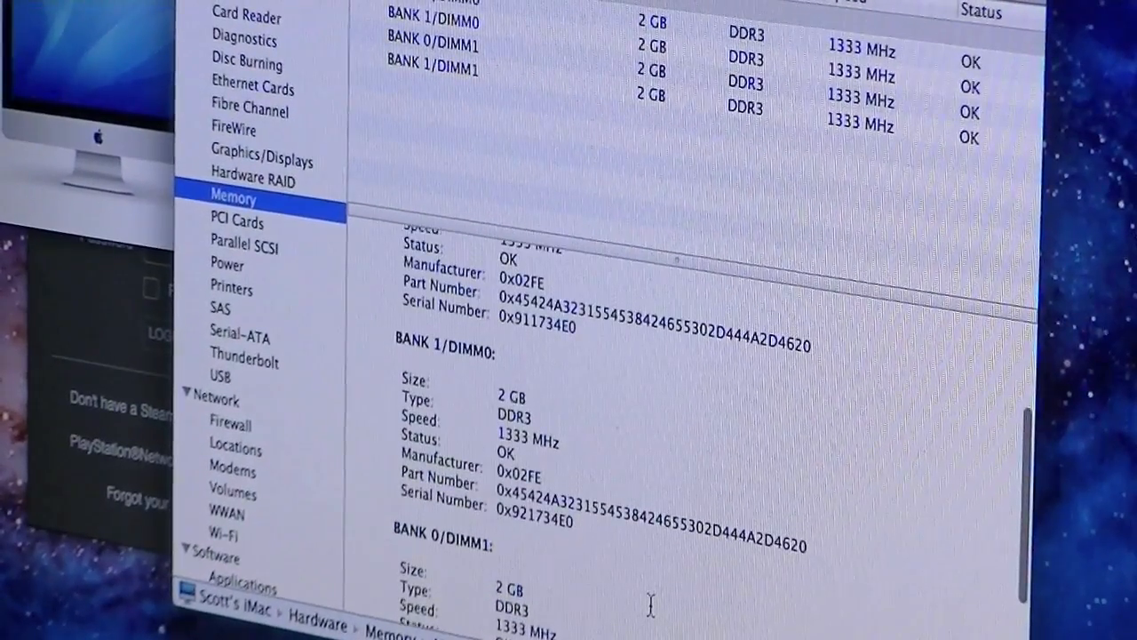